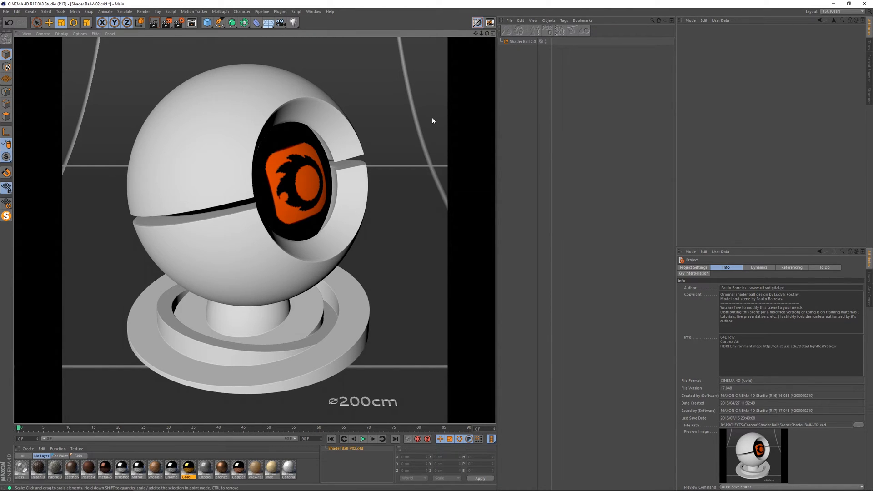
pyautogui.moveTo(429, 128)
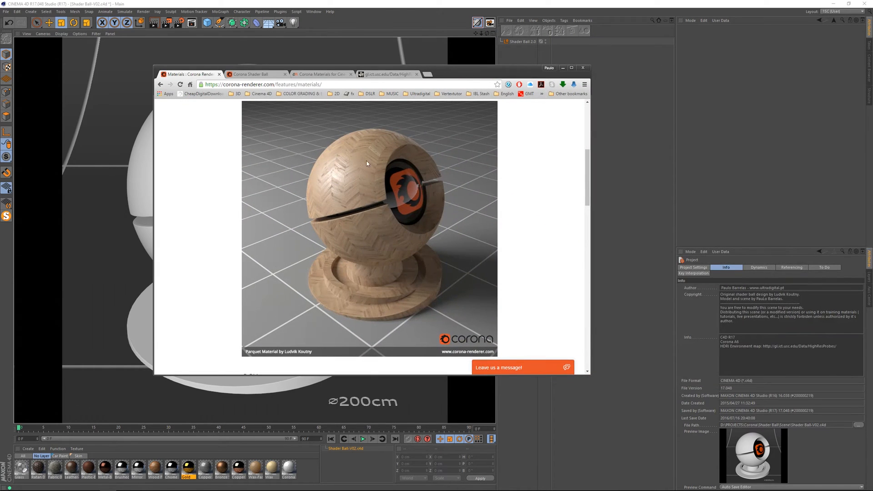
pyautogui.moveTo(378, 231)
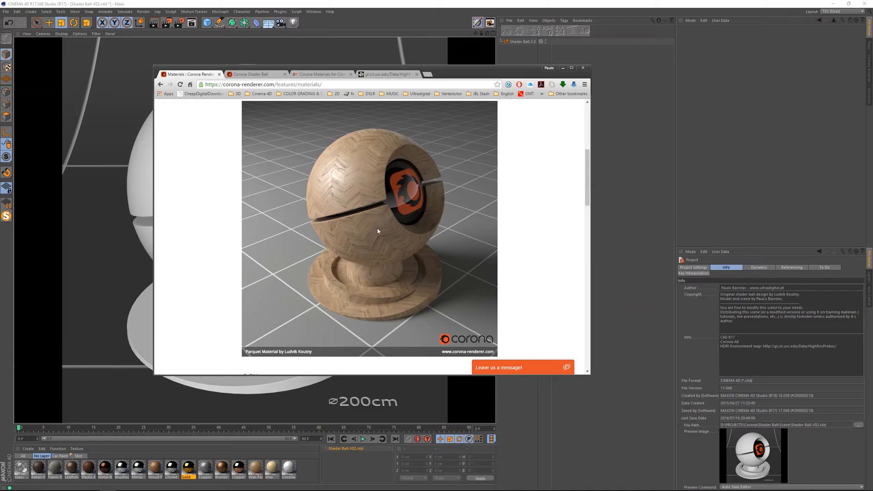
pyautogui.moveTo(380, 239)
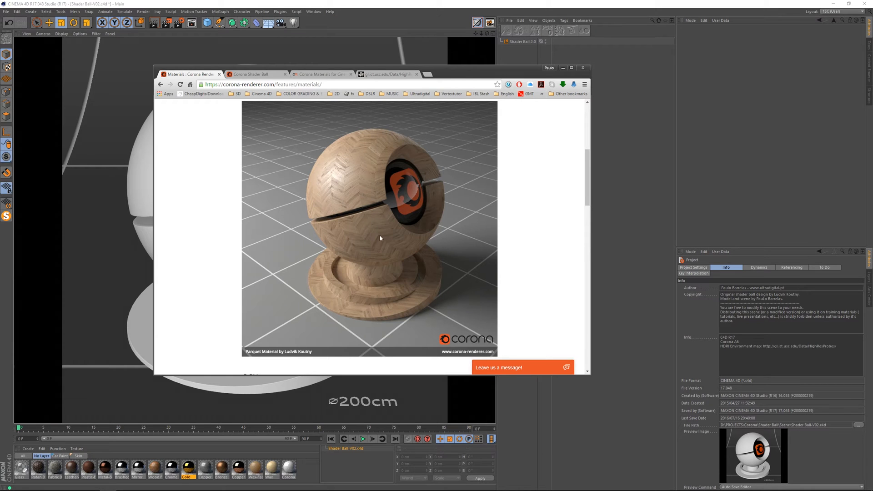
pyautogui.moveTo(360, 183)
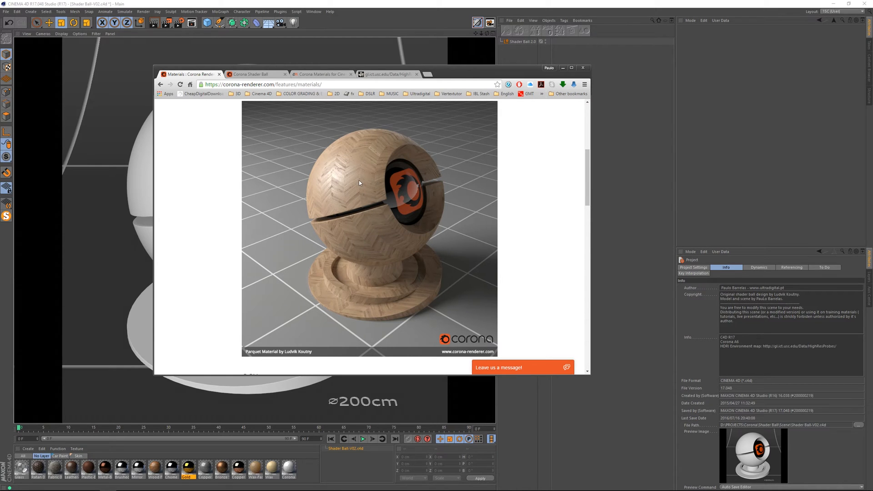
pyautogui.moveTo(361, 195)
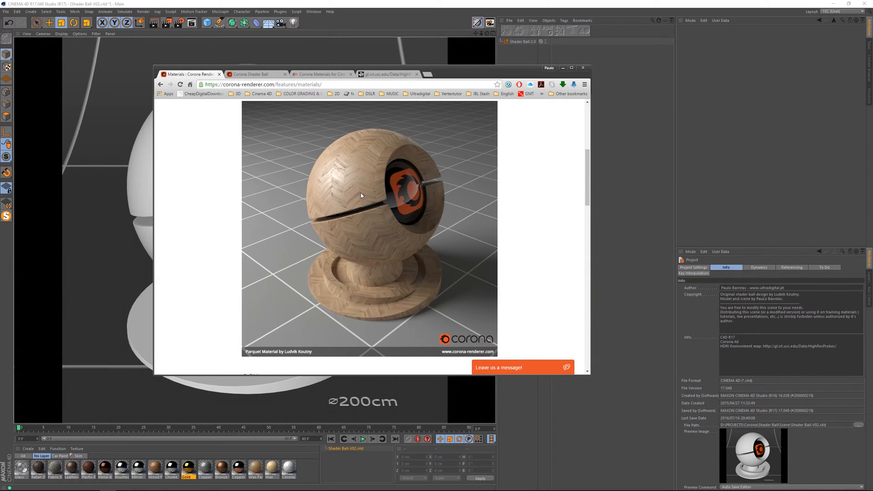
pyautogui.moveTo(321, 174)
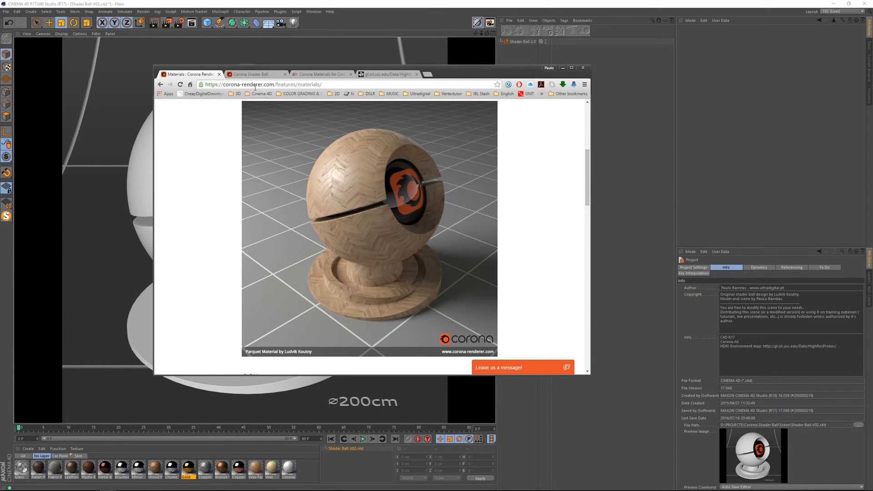
pyautogui.moveTo(299, 133)
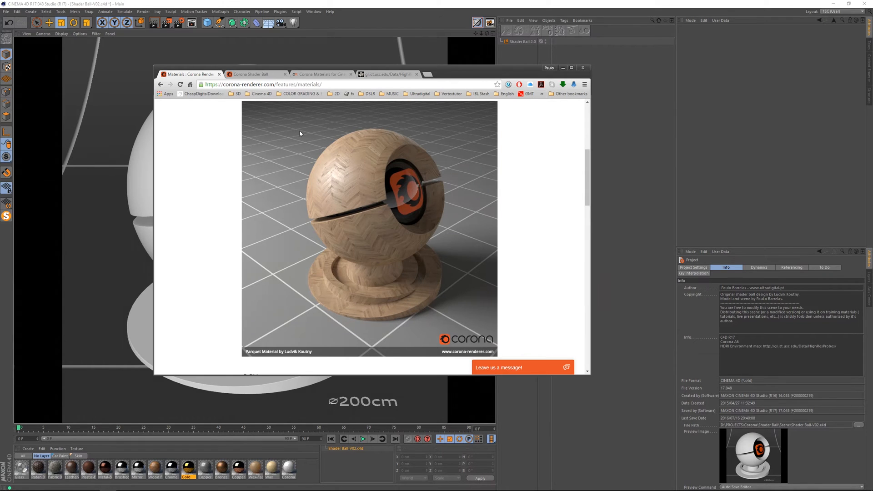
pyautogui.moveTo(262, 79)
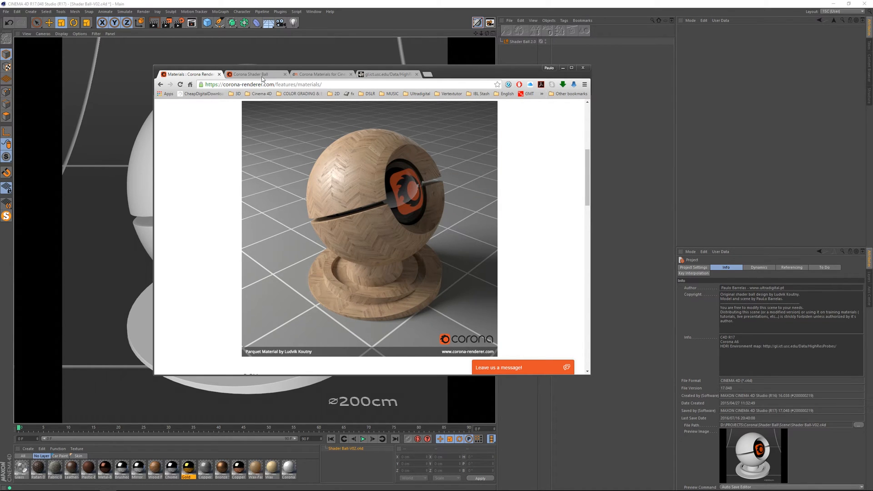
# Browse the Corona Shader Ball forum thread, the Corona Materials for Cinema 4D site, then the USC light probes page
pyautogui.click(254, 74)
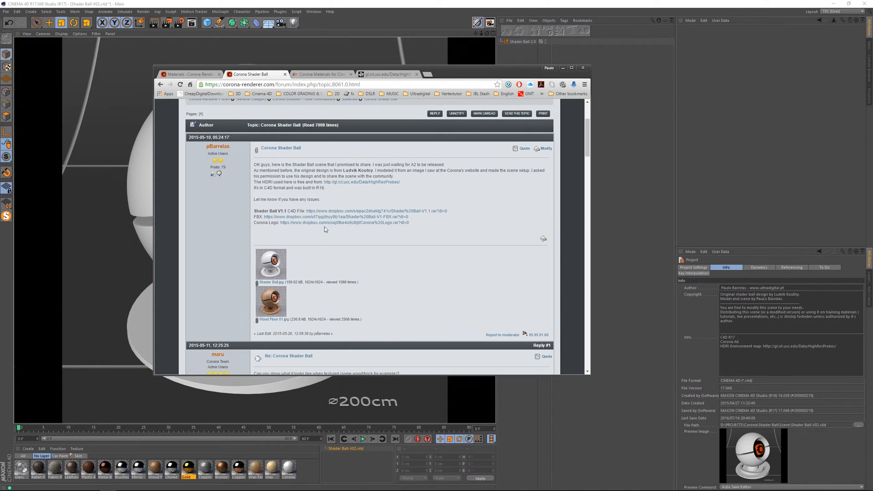
pyautogui.moveTo(322, 236)
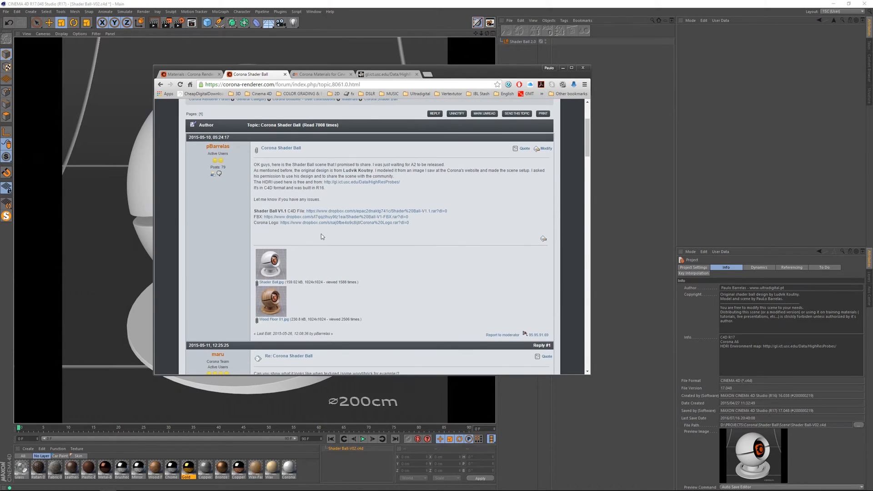
pyautogui.moveTo(319, 195)
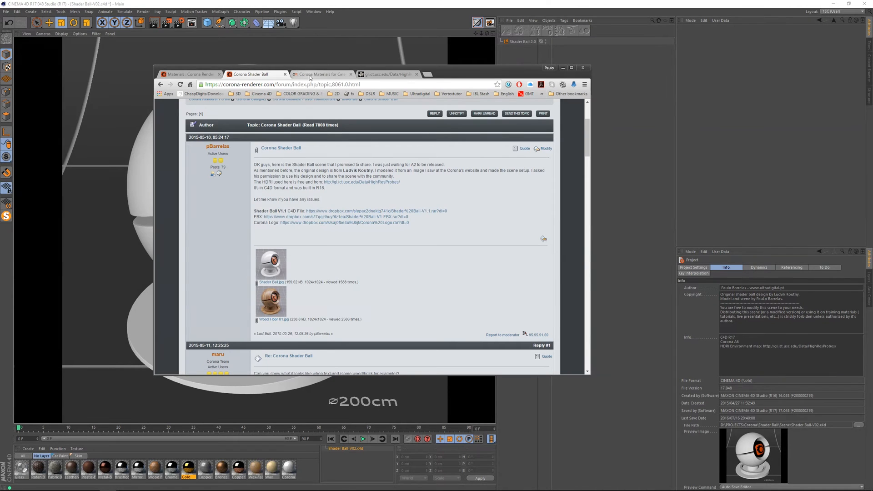
pyautogui.click(320, 73)
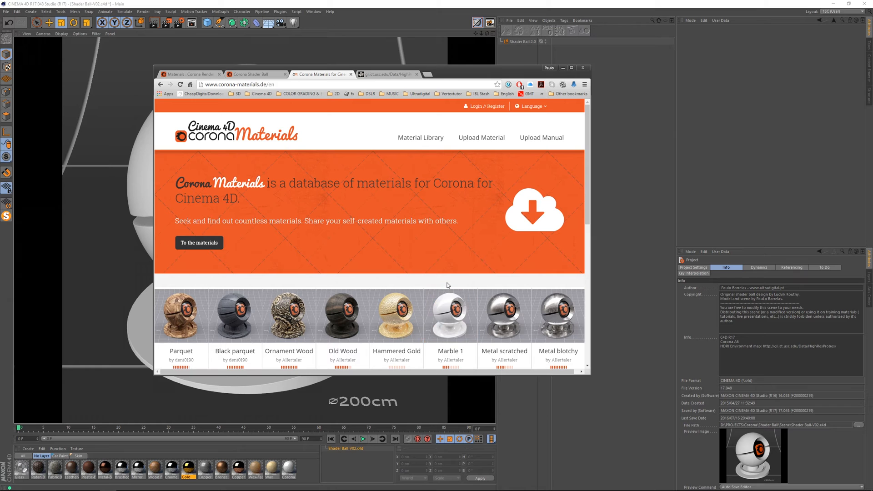
pyautogui.moveTo(437, 272)
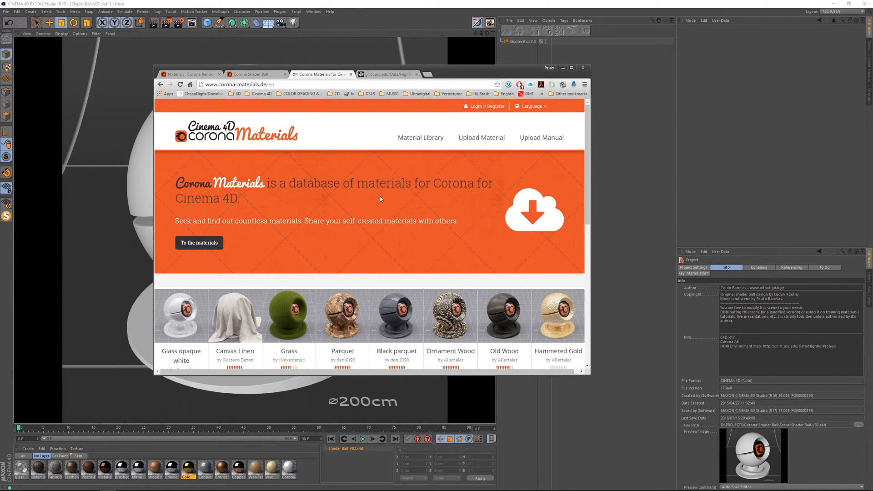
pyautogui.click(384, 74)
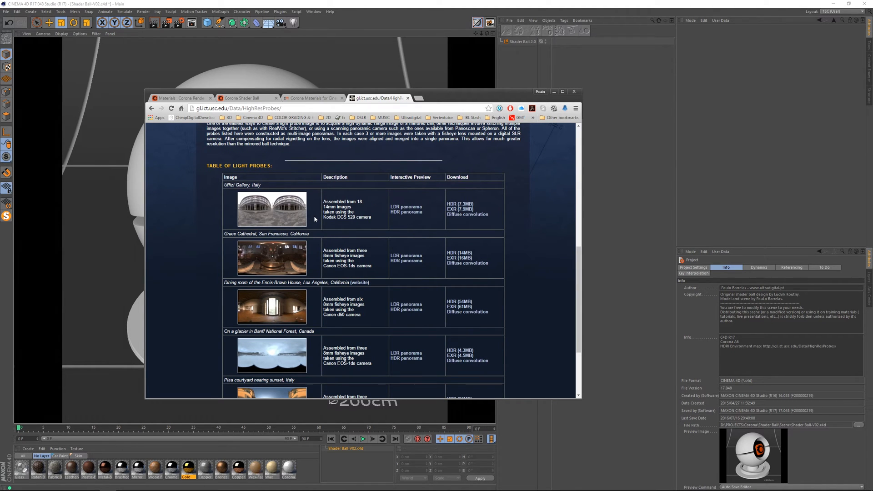
pyautogui.moveTo(834, 345)
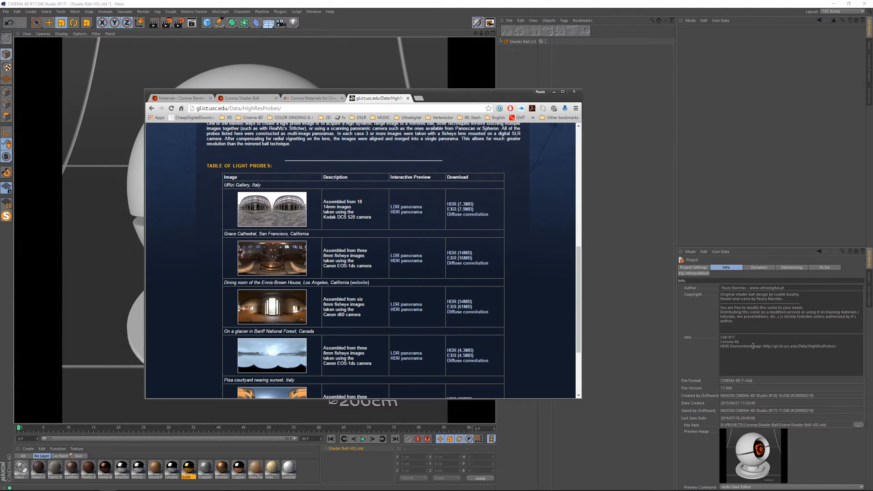
pyautogui.moveTo(457, 209)
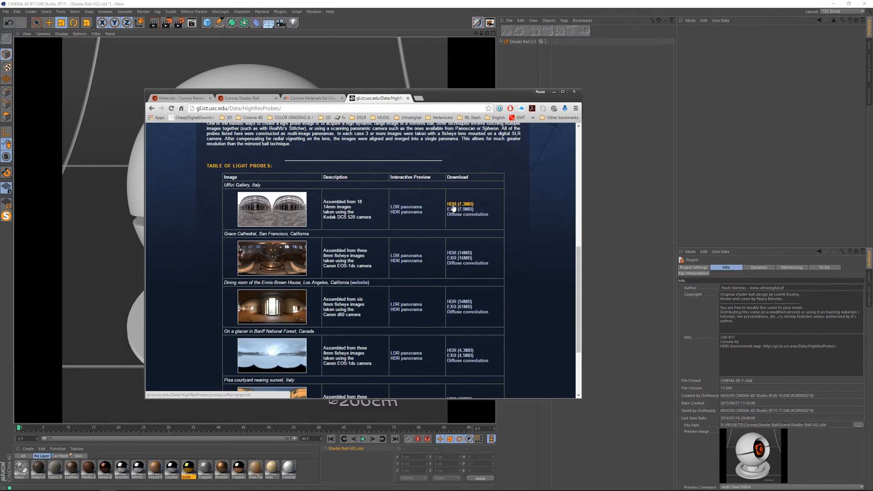
pyautogui.moveTo(448, 107)
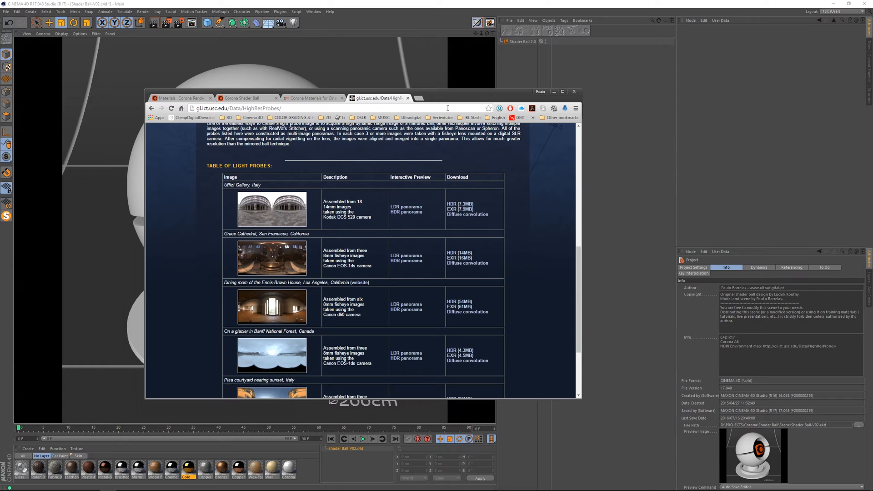
# Minimize Chrome to return to the shader ball scene in Cinema 4D
pyautogui.click(574, 91)
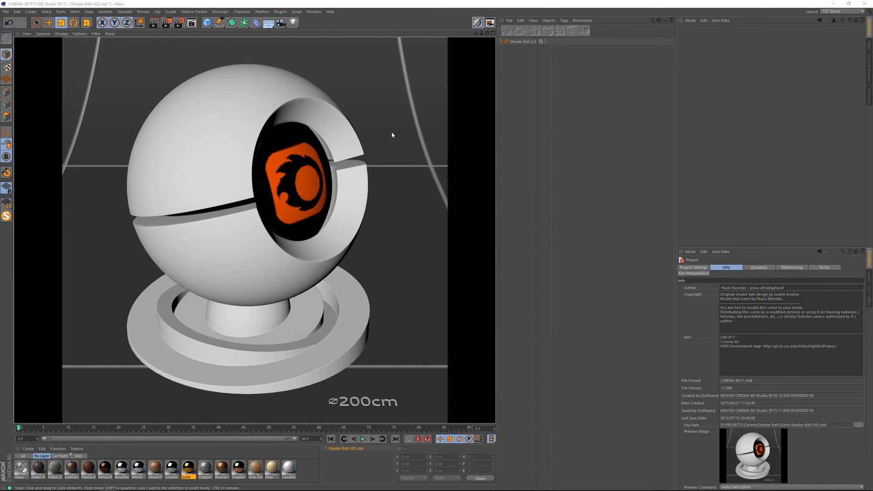
pyautogui.moveTo(417, 138)
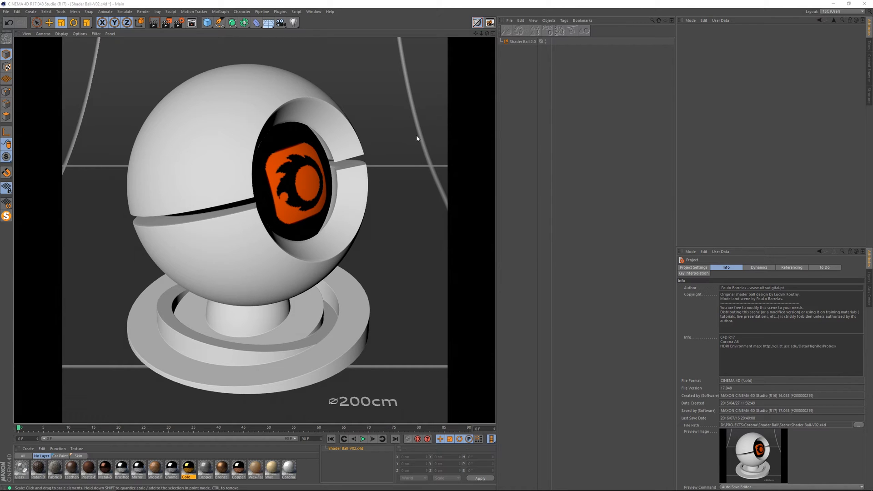
# Show the Shader Ball 2.0 parameters and enable Cloth Visibility so the cloth drapes over the ball
pyautogui.click(522, 41)
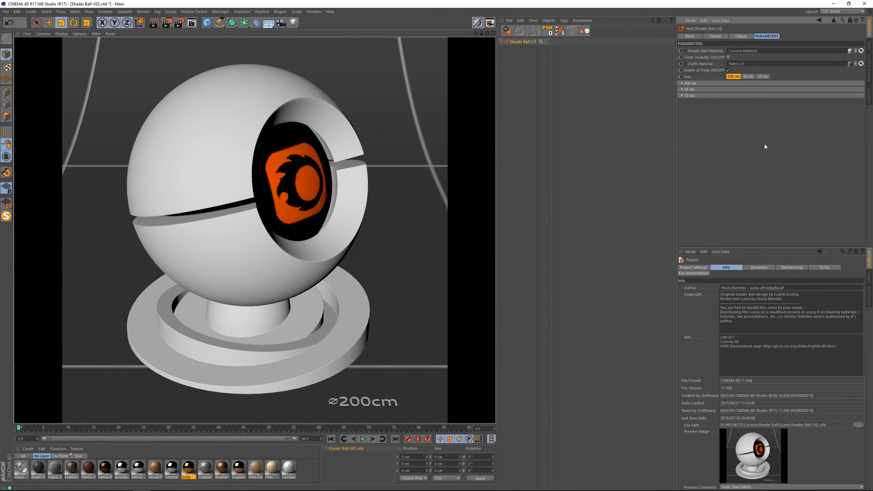
pyautogui.moveTo(705, 50)
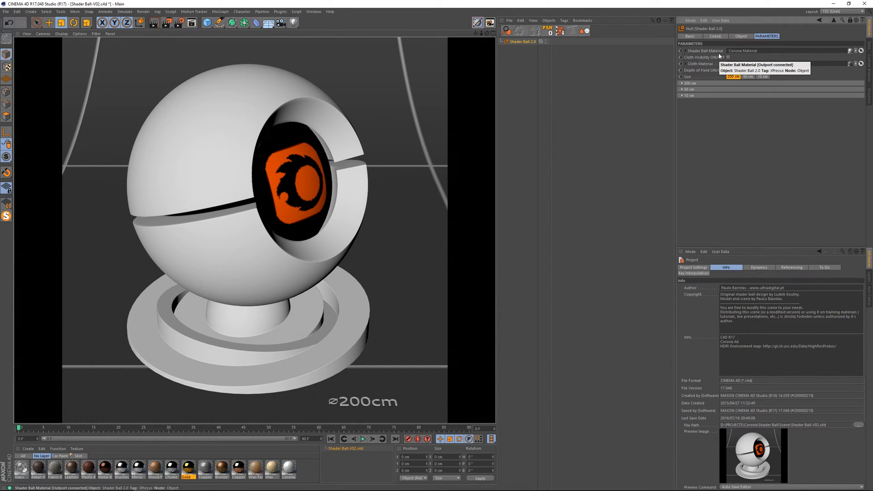
pyautogui.moveTo(712, 70)
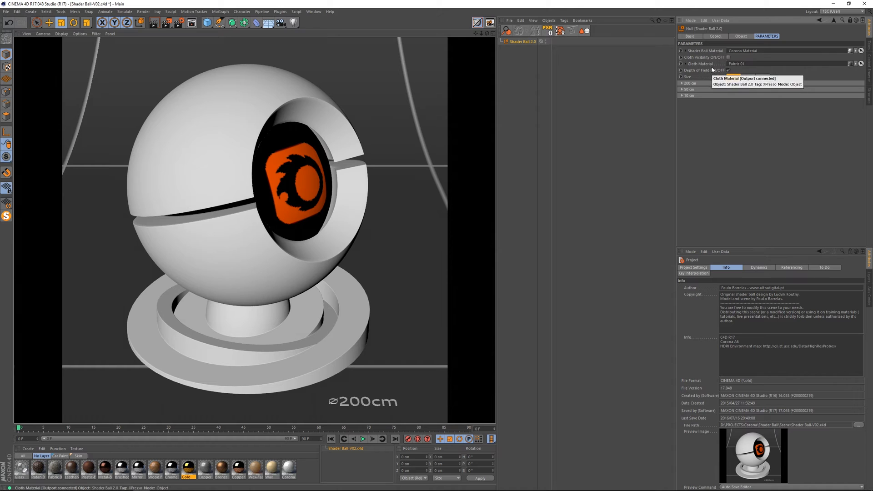
pyautogui.moveTo(702, 65)
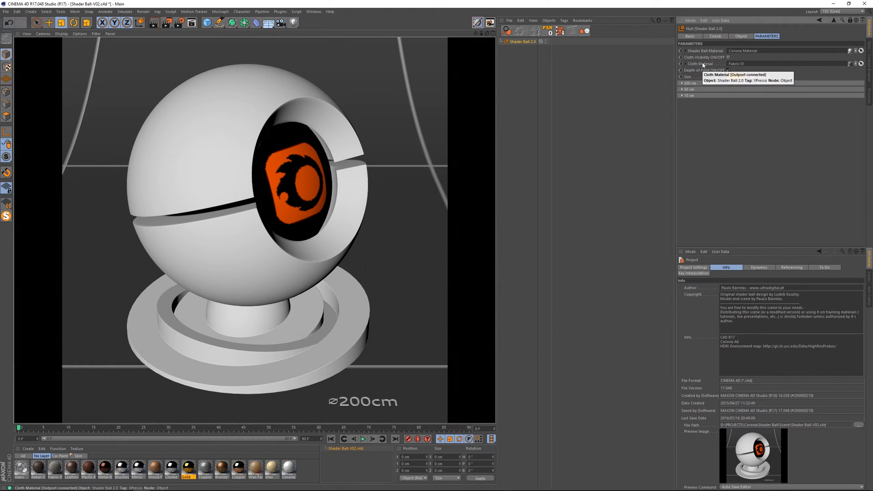
pyautogui.click(728, 57)
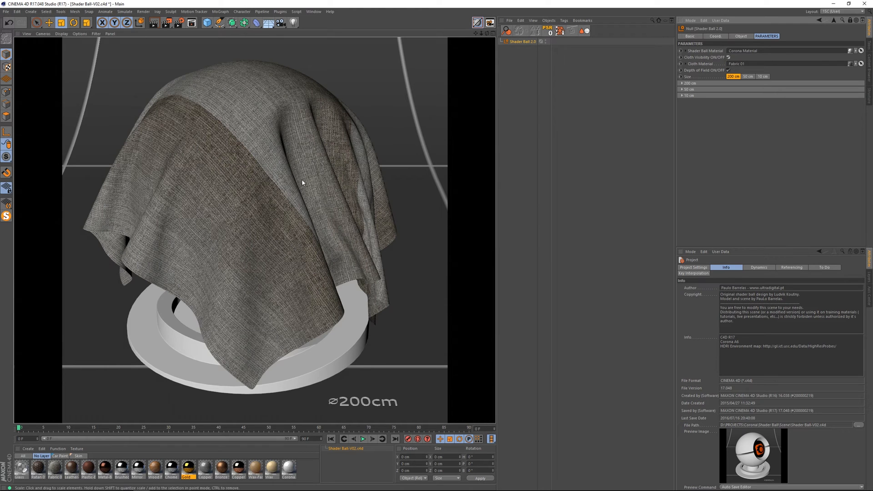
pyautogui.moveTo(276, 184)
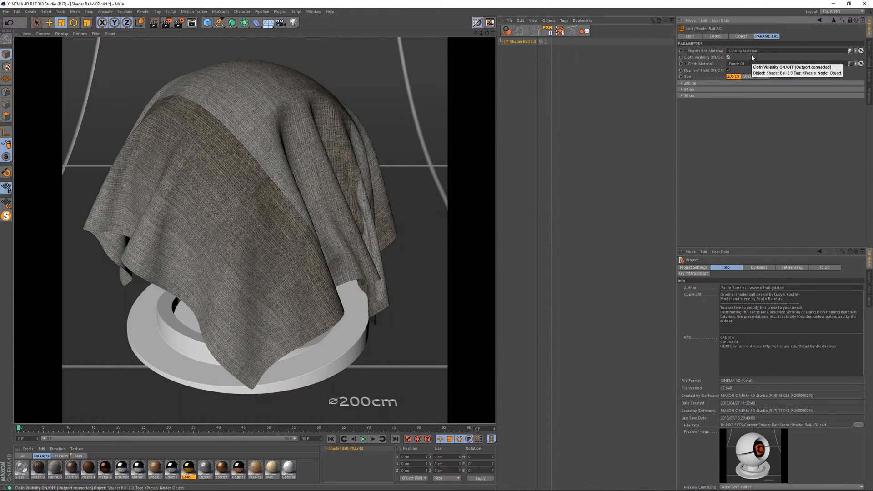
pyautogui.moveTo(744, 51)
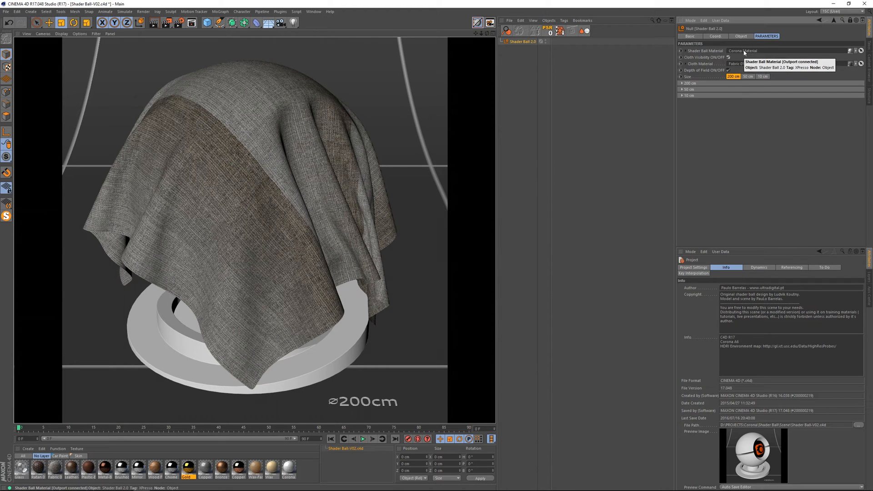
pyautogui.moveTo(736, 64)
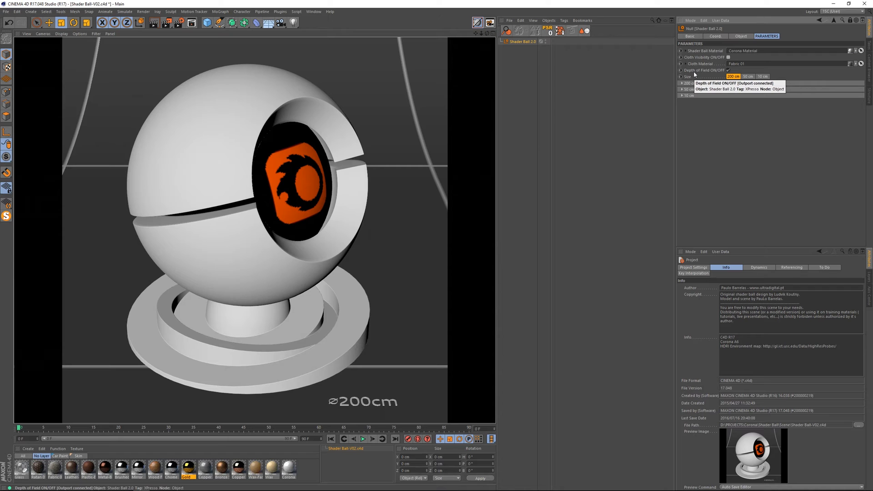
pyautogui.moveTo(339, 66)
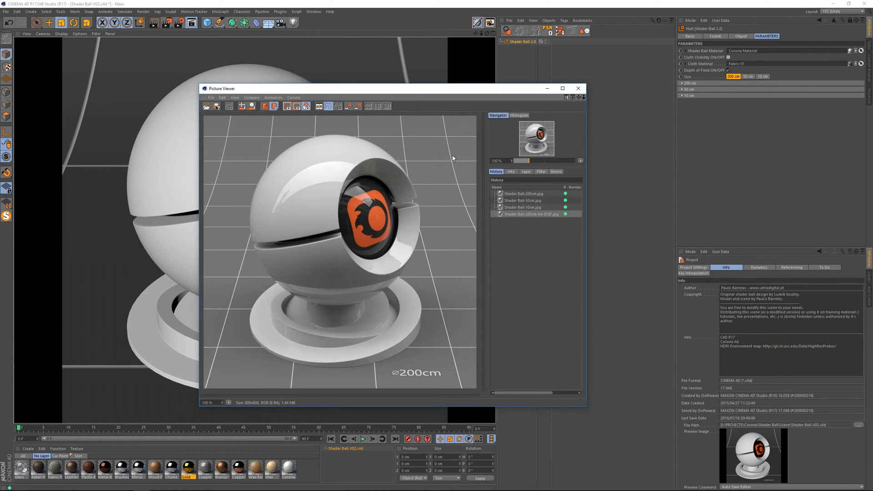
# Review the 200 cm, 50 cm, 10 cm and 200 cm No DOF renders in the Picture Viewer, then close it
pyautogui.click(524, 193)
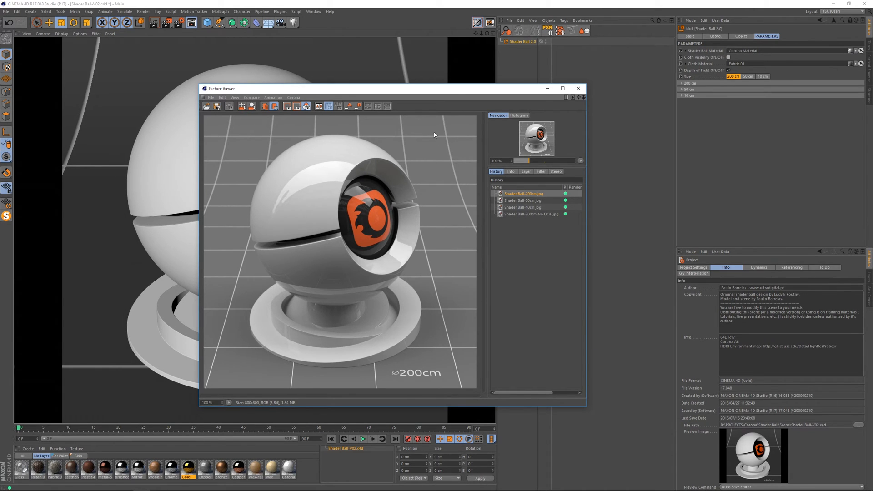
pyautogui.moveTo(517, 204)
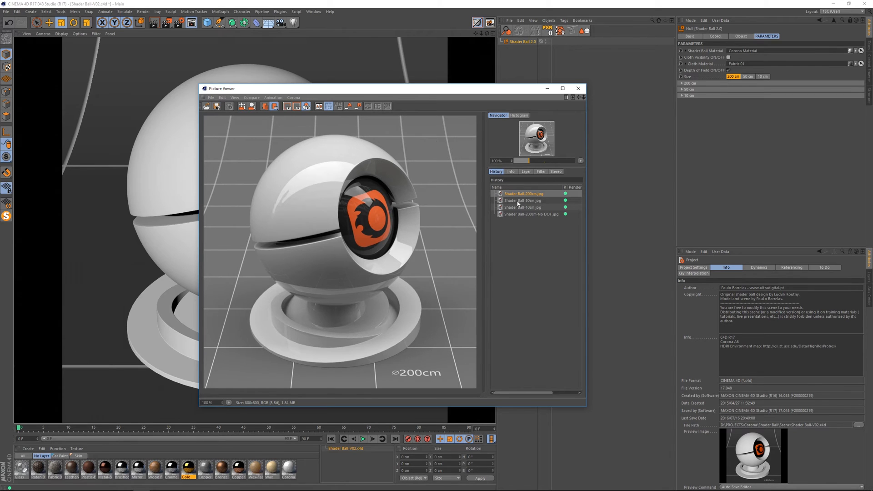
pyautogui.click(522, 200)
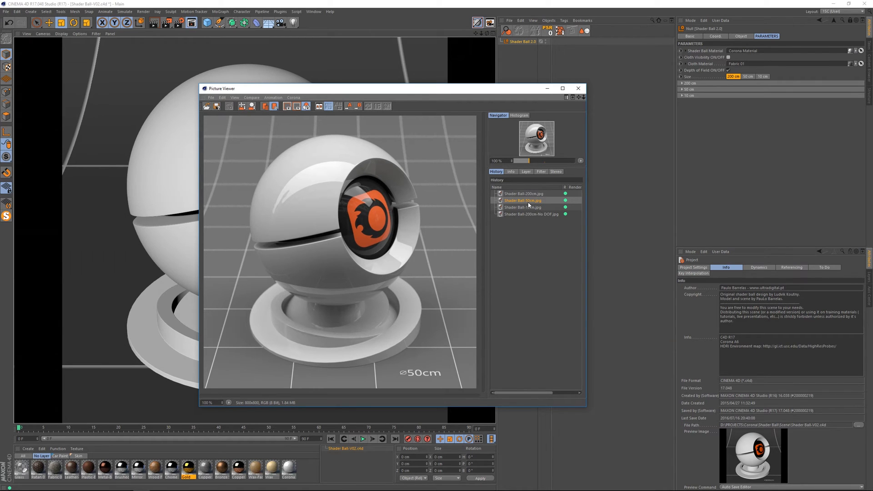
pyautogui.click(521, 207)
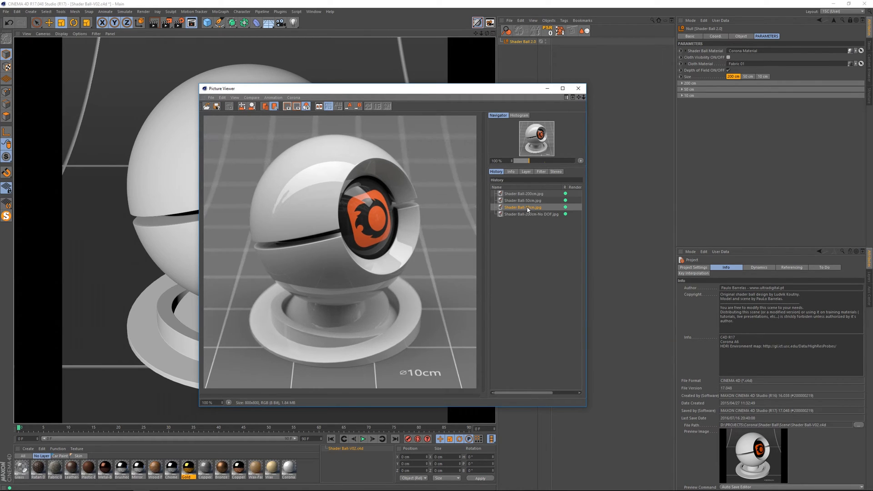
pyautogui.click(522, 208)
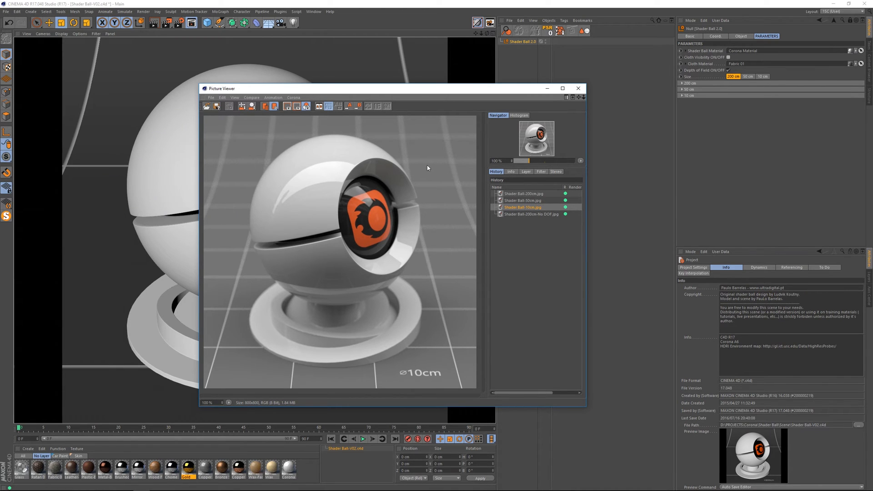
pyautogui.moveTo(518, 230)
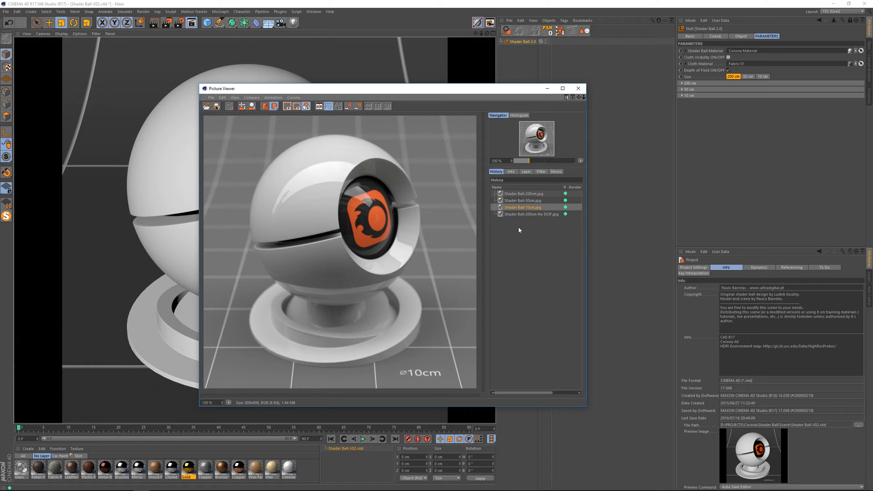
pyautogui.click(530, 214)
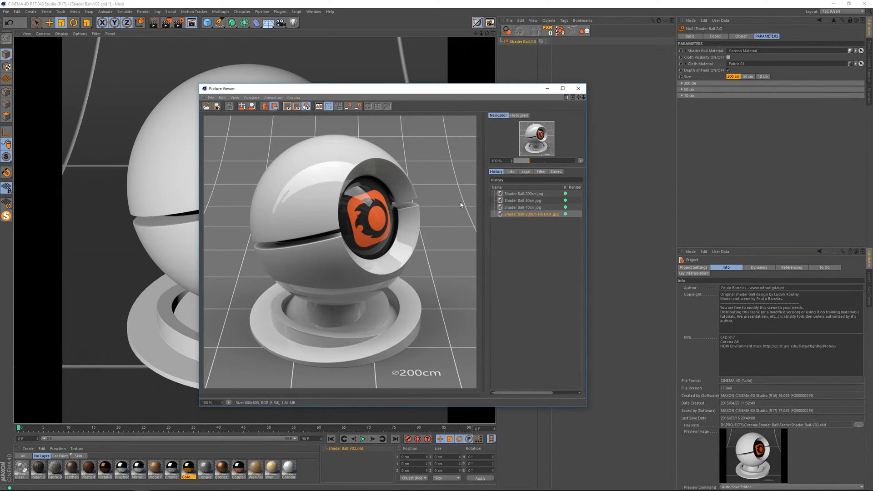
pyautogui.moveTo(484, 240)
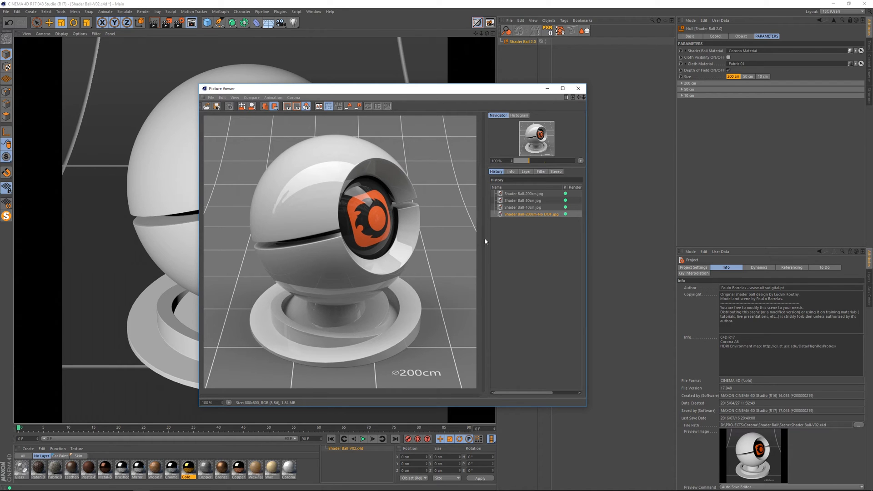
pyautogui.moveTo(406, 91)
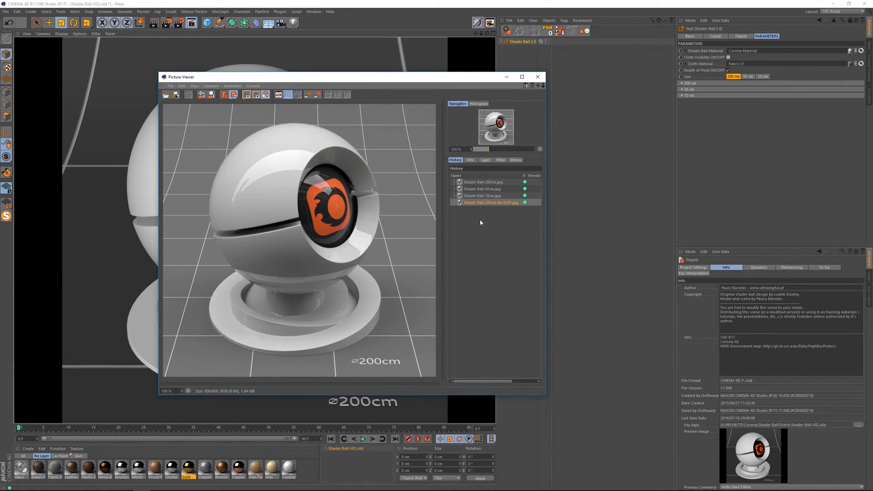
pyautogui.click(537, 77)
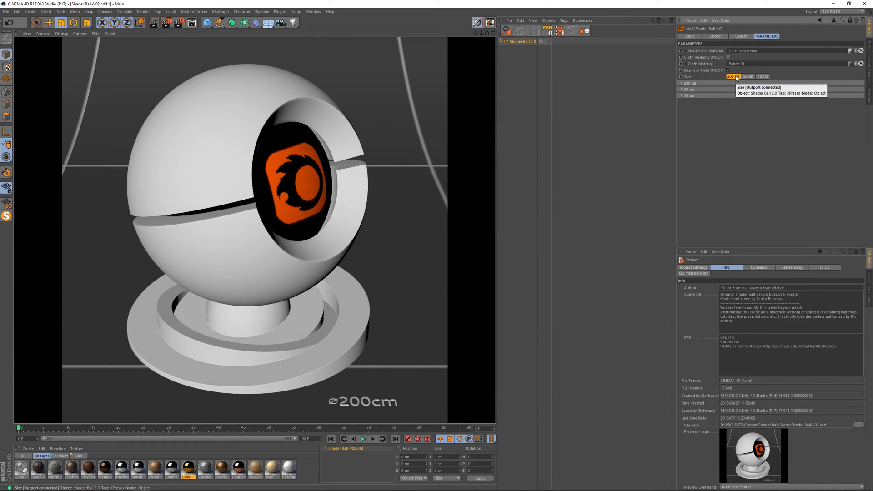
pyautogui.moveTo(756, 75)
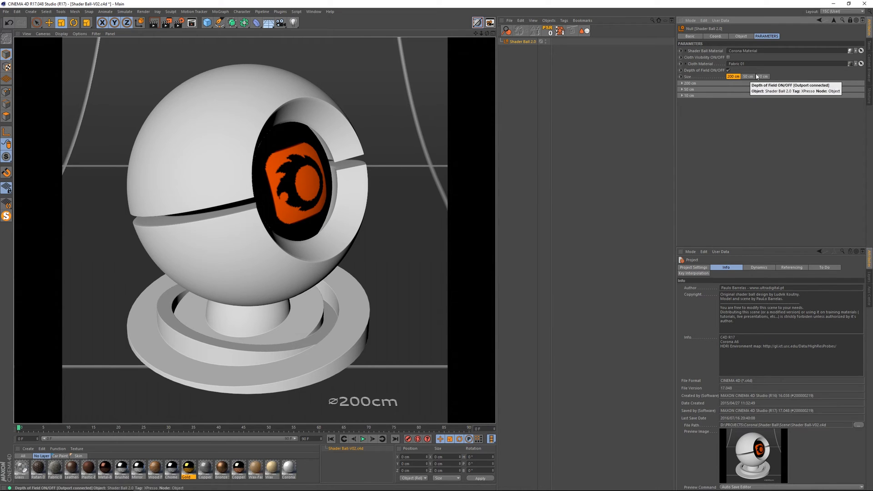
pyautogui.moveTo(369, 390)
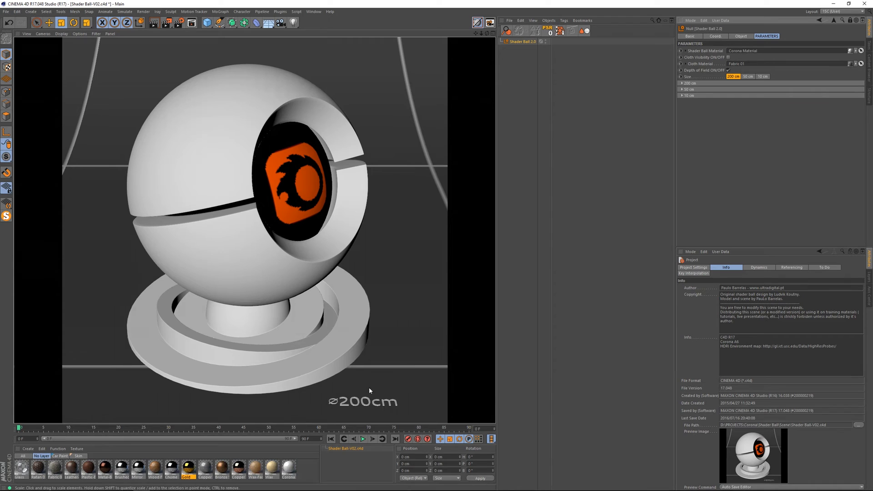
pyautogui.moveTo(370, 408)
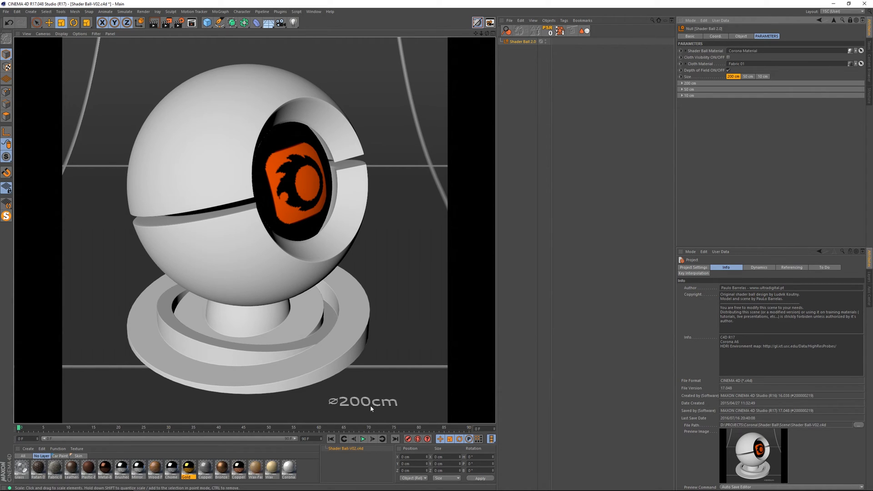
pyautogui.click(748, 77)
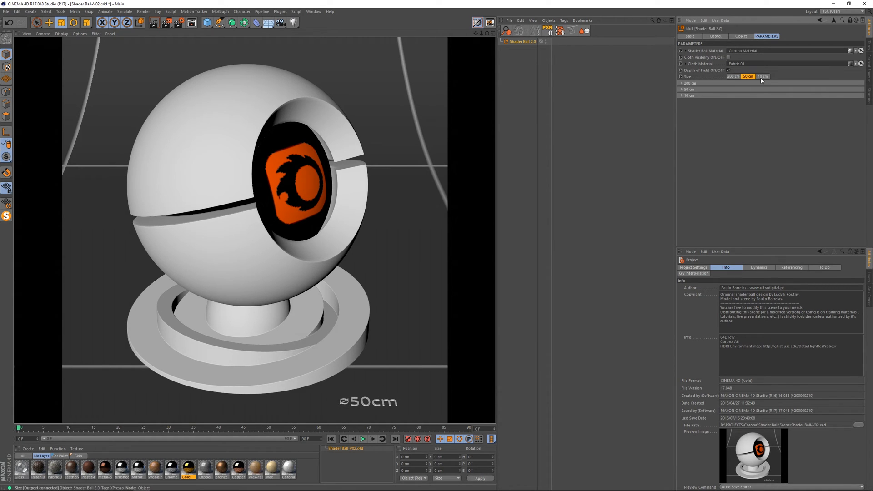
pyautogui.moveTo(733, 76)
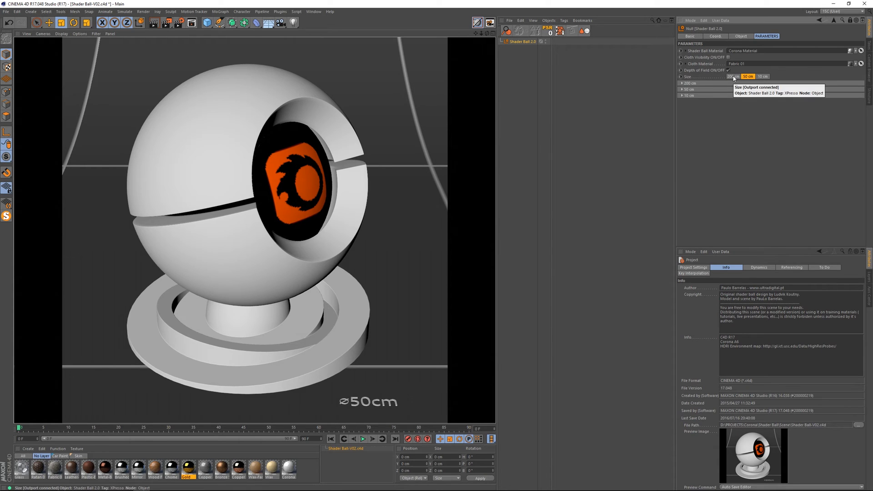
pyautogui.click(762, 76)
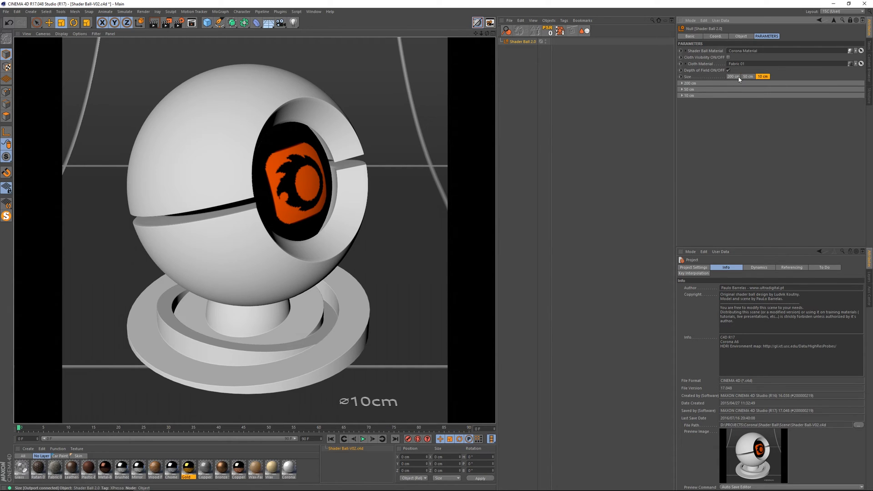
pyautogui.click(731, 76)
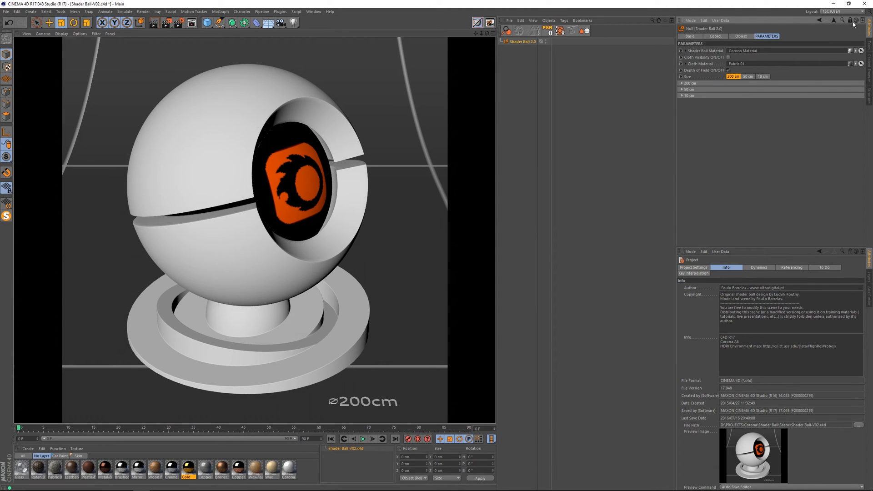
pyautogui.moveTo(550, 178)
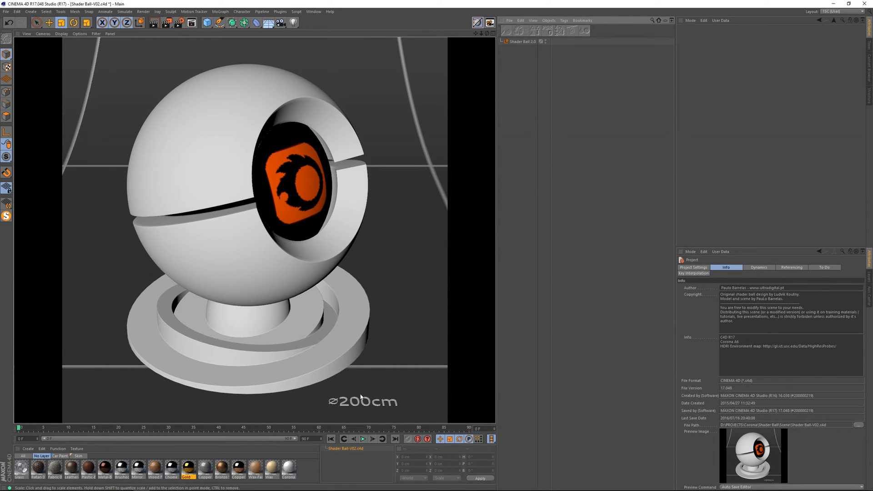
pyautogui.moveTo(403, 401)
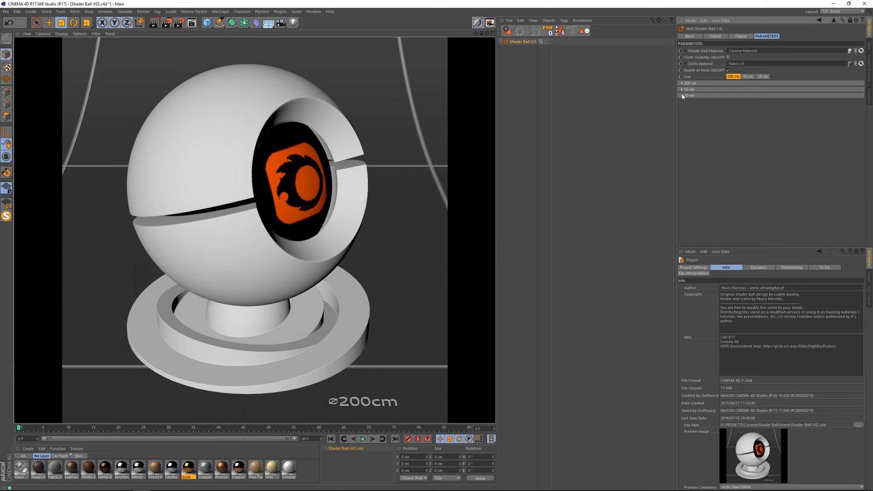
# Reveal the per-size tiling settings for the 200 cm and 50 cm shader ball sizes
pyautogui.click(683, 83)
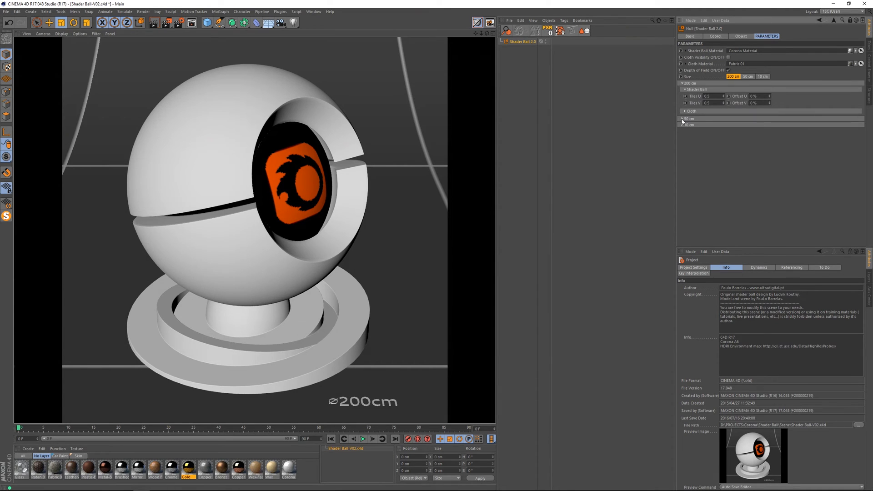
pyautogui.click(684, 119)
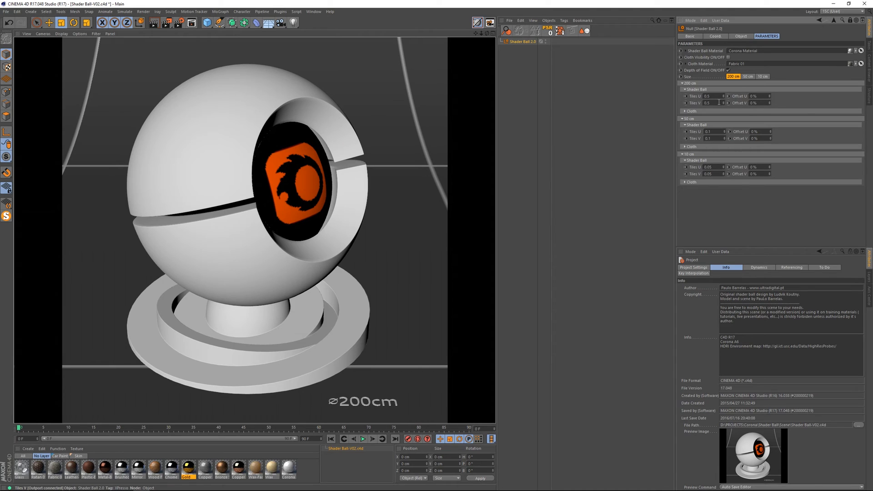
pyautogui.moveTo(698, 103)
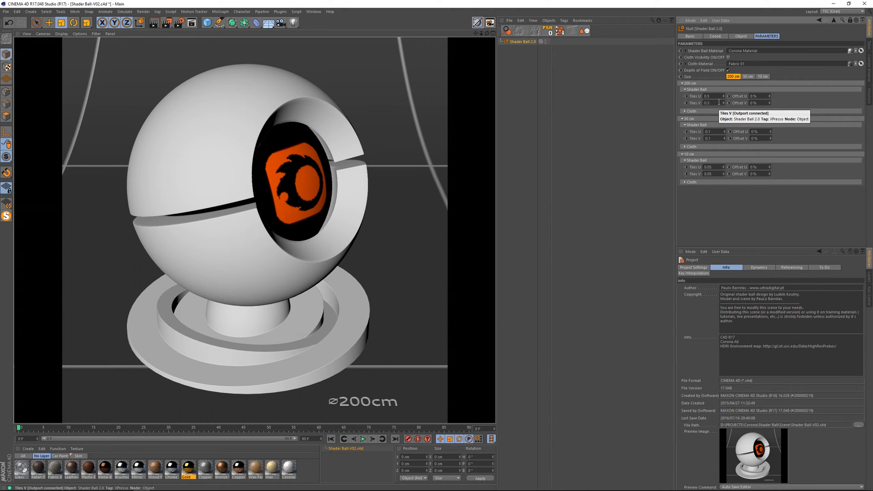
pyautogui.moveTo(696, 96)
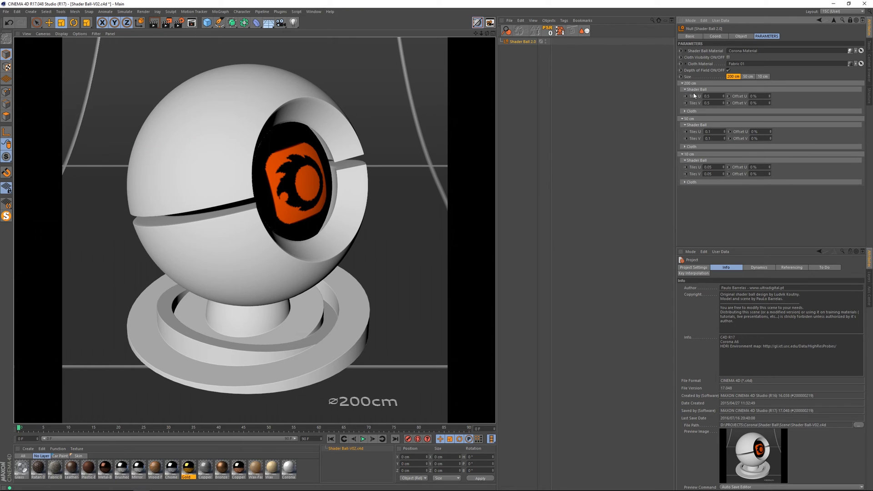
pyautogui.click(686, 111)
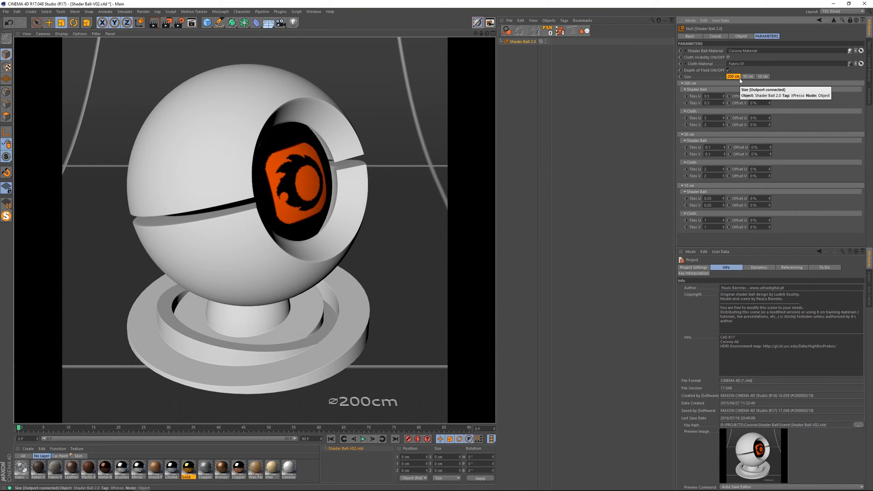
pyautogui.moveTo(740, 71)
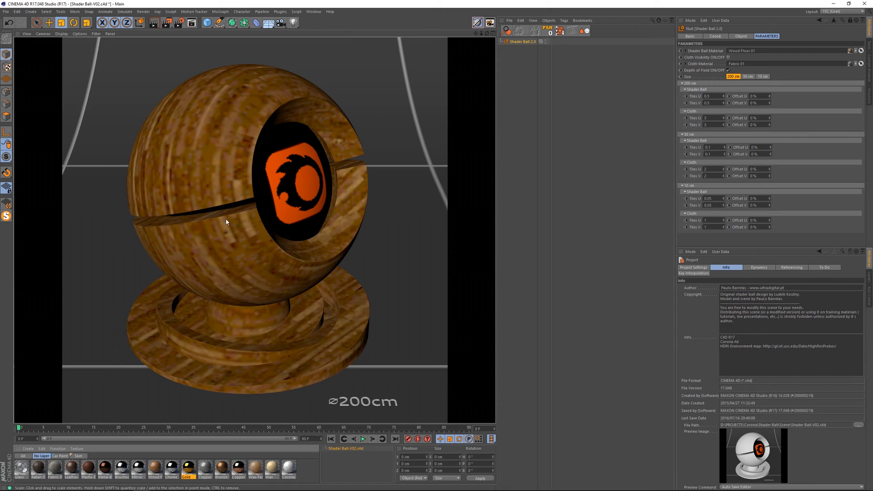
pyautogui.moveTo(273, 261)
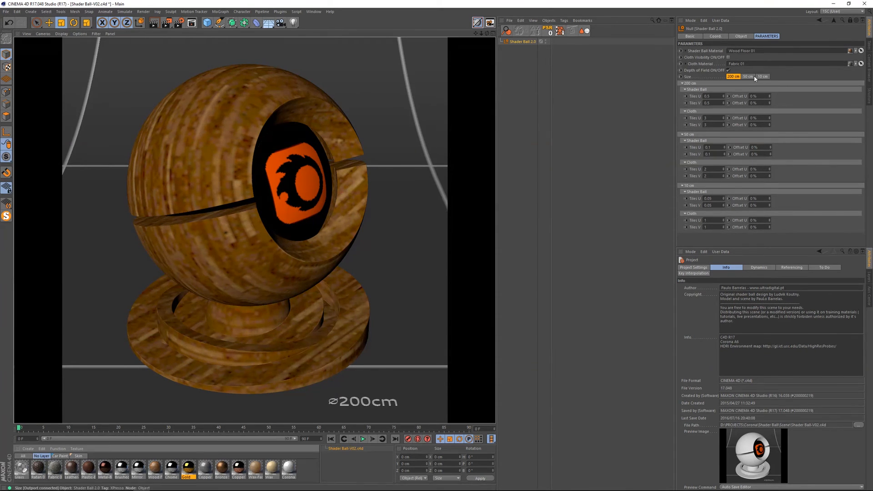
# Try the Wood Floor 01 shader ball at 50 cm and 10 cm, then return it to 200 cm
pyautogui.click(747, 76)
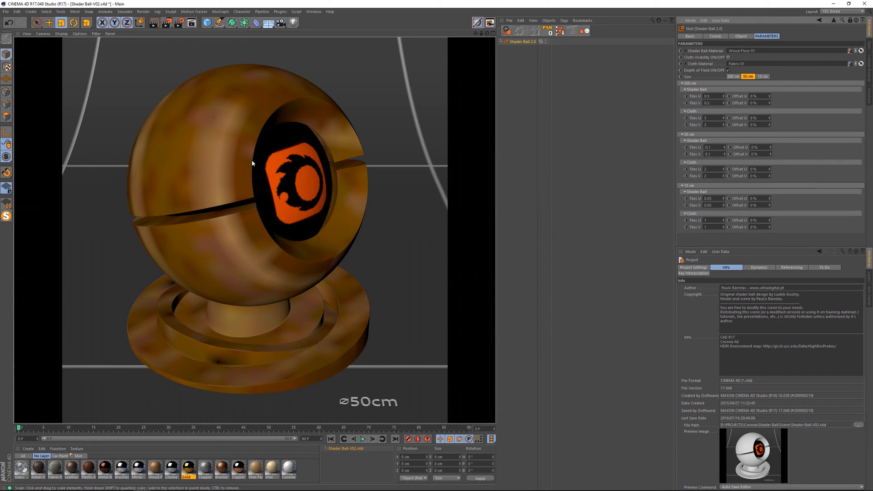
pyautogui.click(761, 77)
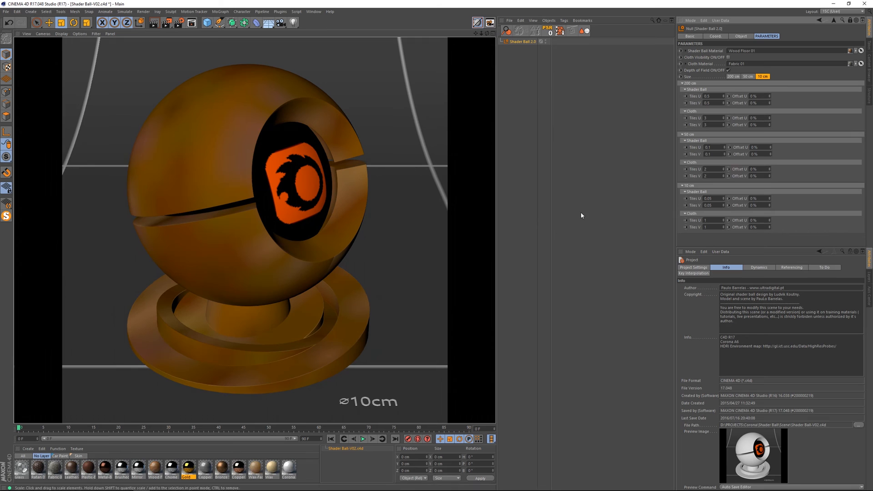
pyautogui.click(738, 77)
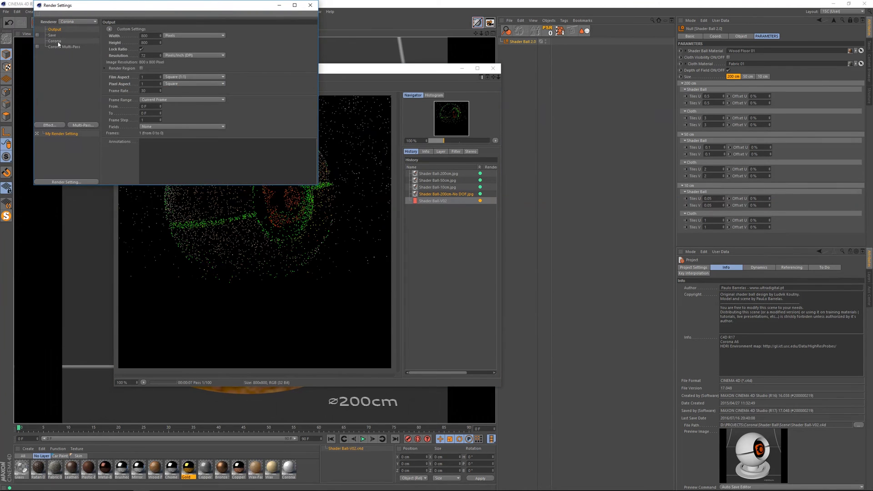
# Check the Corona page in Render Settings, then stop the running 200 cm wood render
pyautogui.click(55, 40)
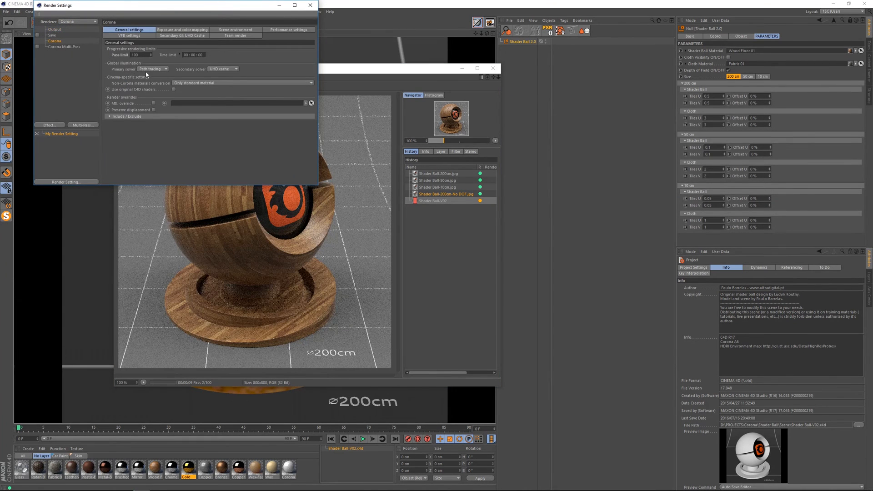
pyautogui.click(309, 5)
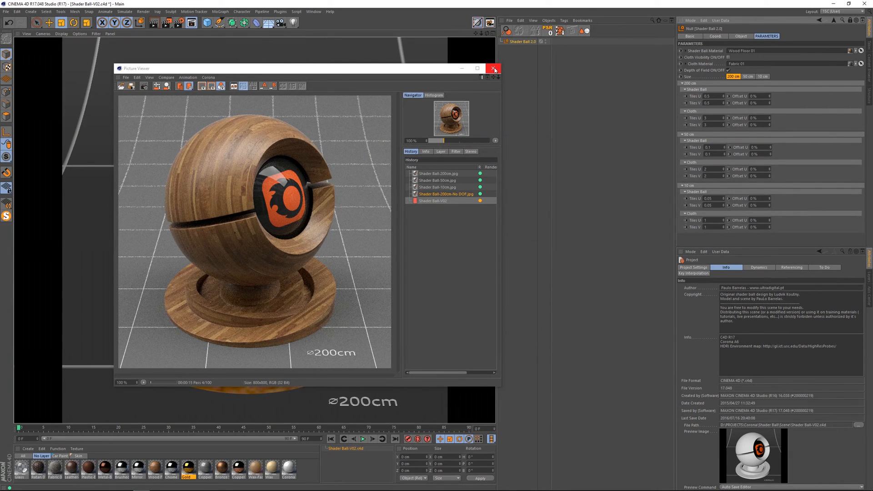
pyautogui.moveTo(232, 223)
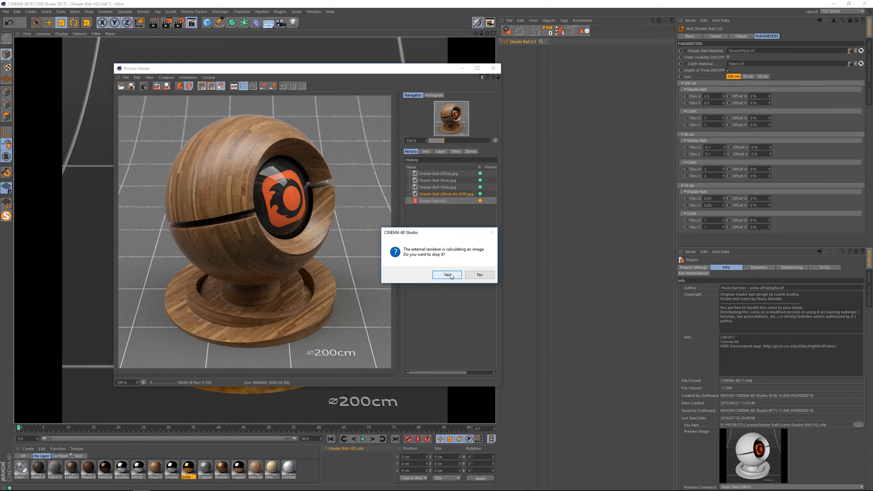
pyautogui.click(445, 274)
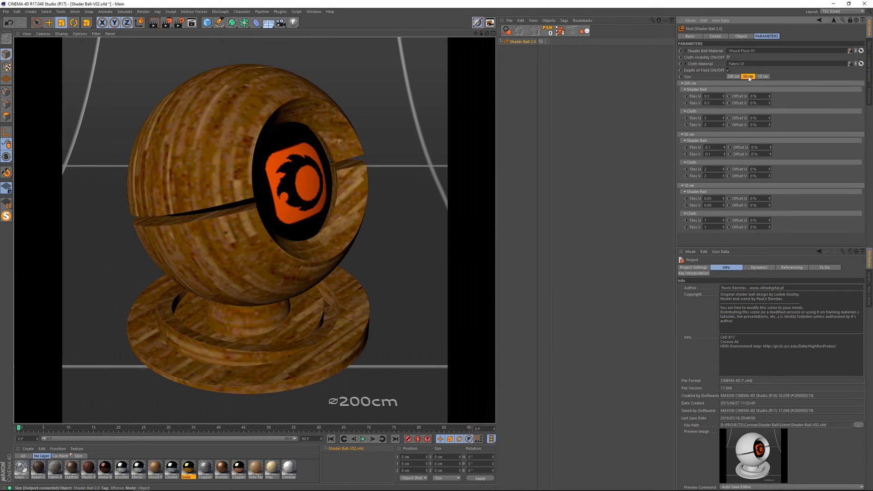
# Render the wood shader ball to the Picture Viewer at 50 cm and again at 10 cm
pyautogui.click(747, 77)
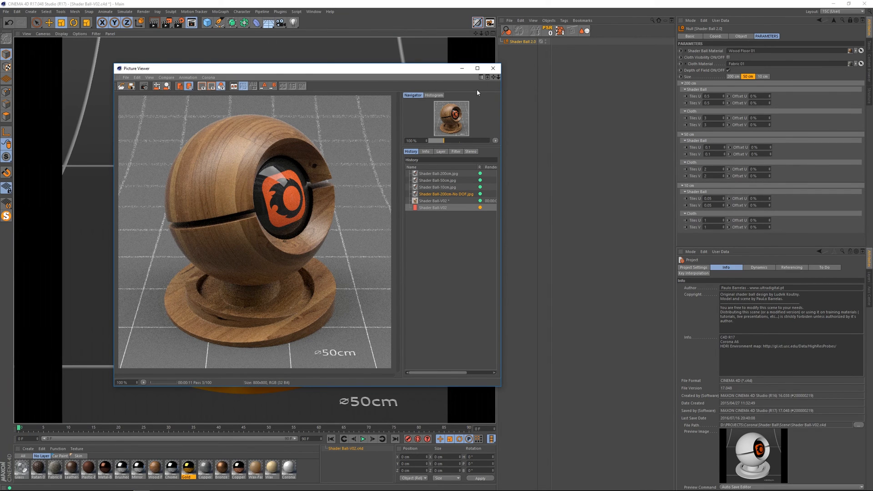
pyautogui.click(491, 68)
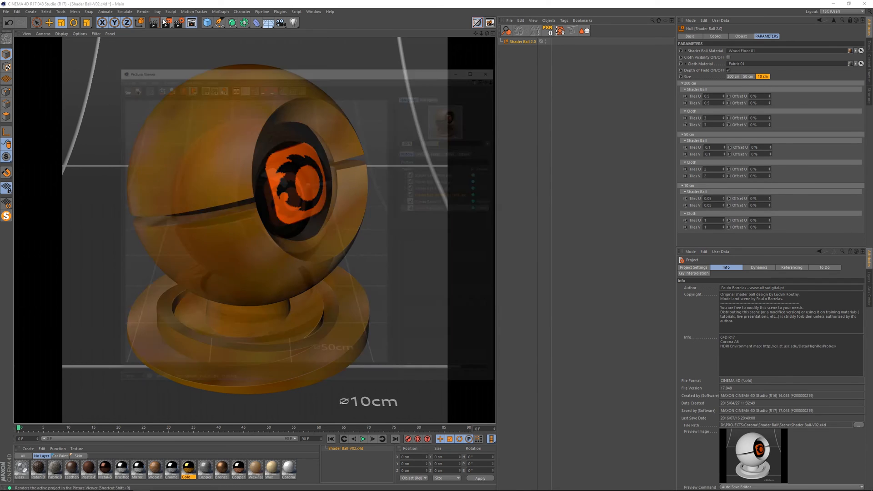
pyautogui.click(143, 22)
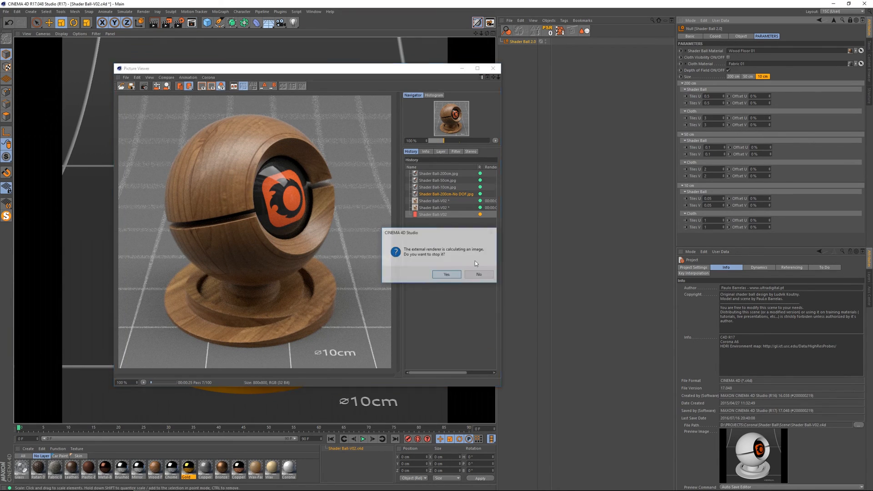
# Stop the render, drape the cloth over the wood ball at 200 cm, render it and close the viewer
pyautogui.click(446, 274)
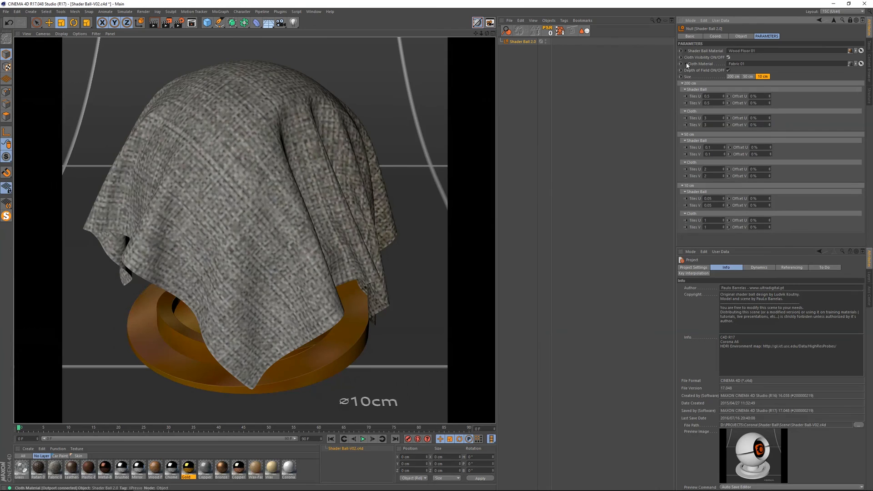
pyautogui.click(731, 76)
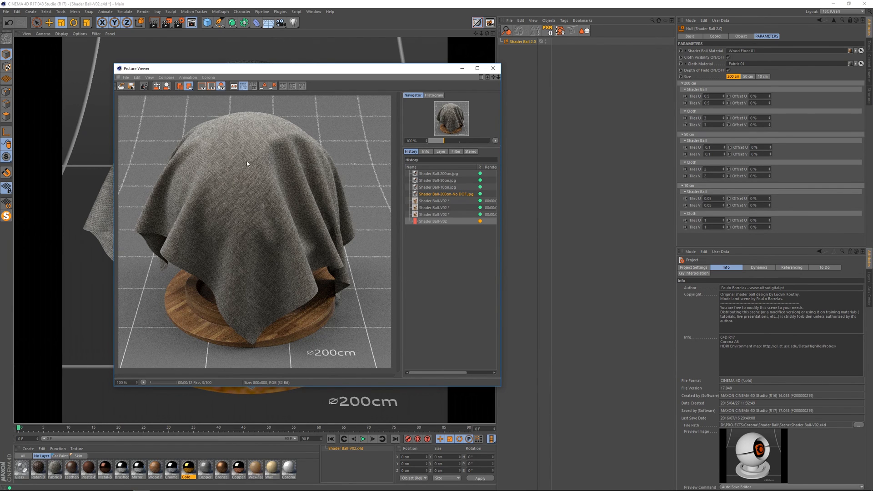
pyautogui.moveTo(294, 177)
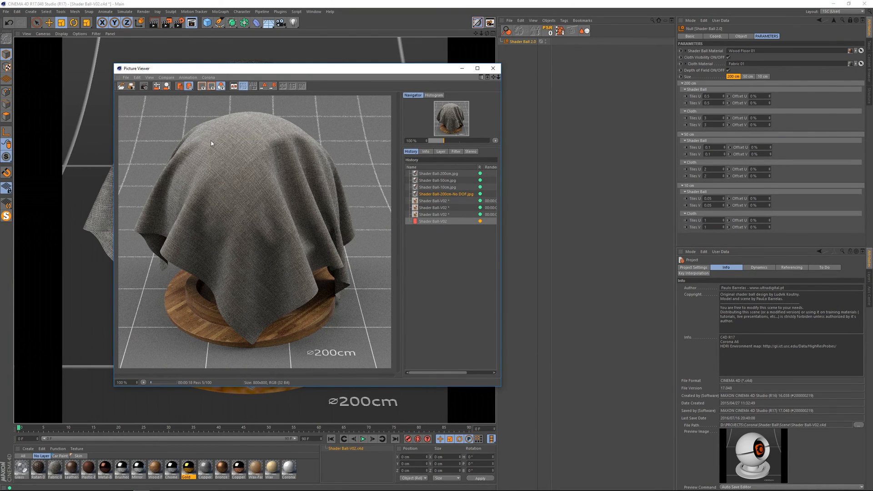
pyautogui.moveTo(296, 240)
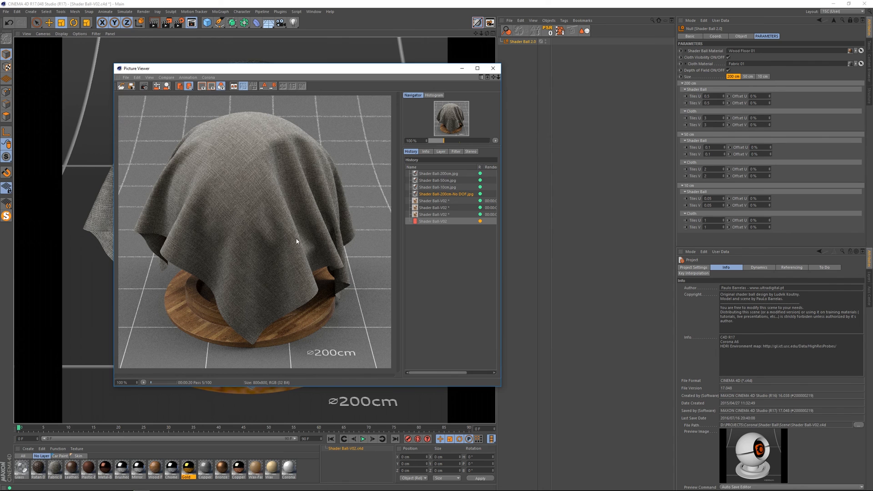
pyautogui.moveTo(455, 83)
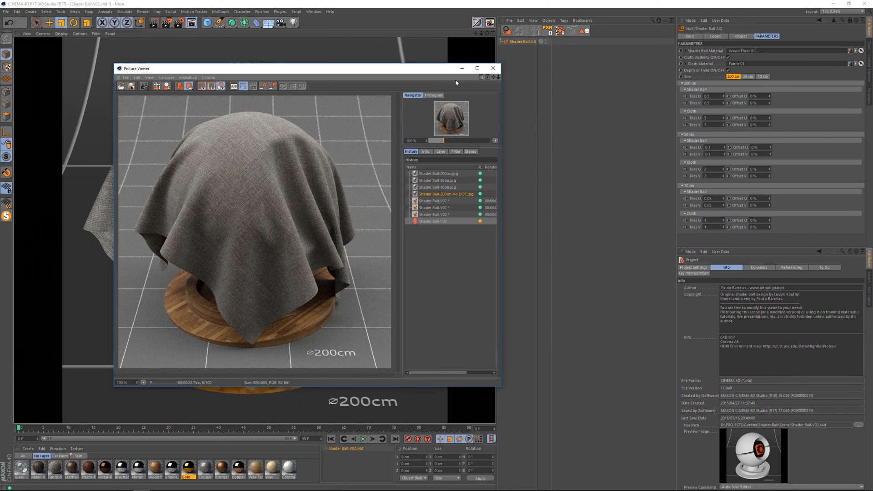
pyautogui.click(492, 68)
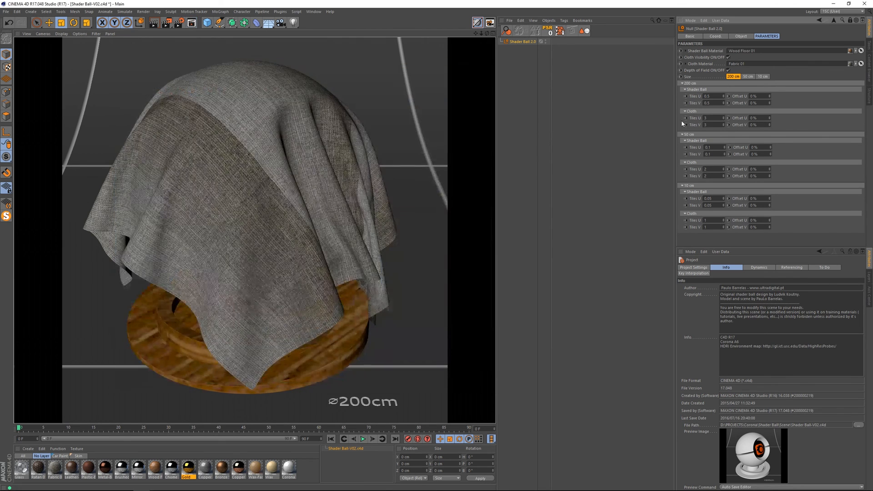
# Render the cloth-draped shader ball at 50 cm and then at 10 cm
pyautogui.click(747, 76)
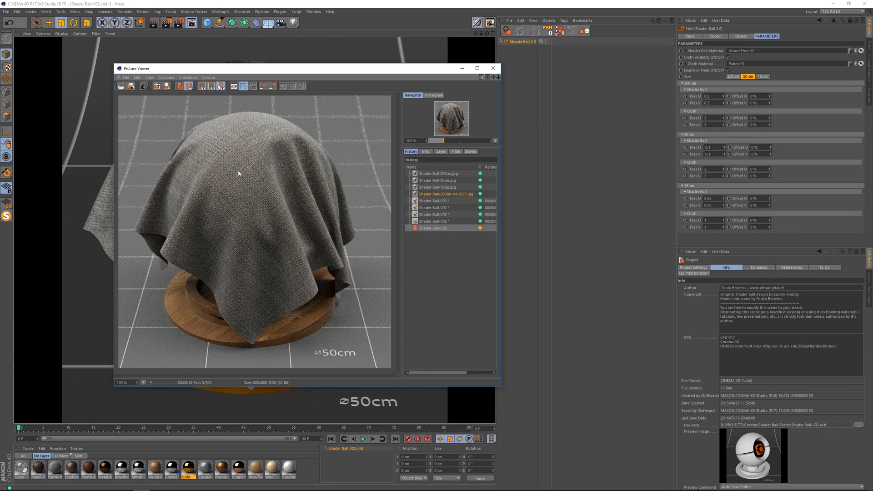
pyautogui.moveTo(254, 259)
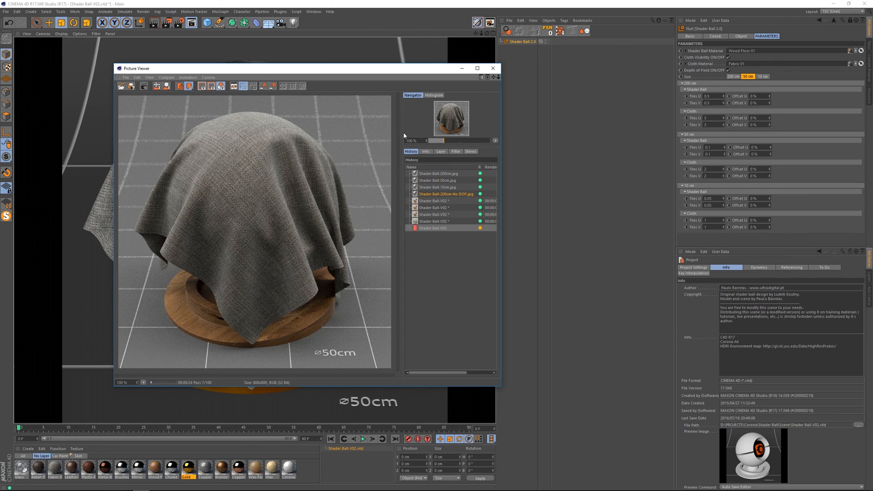
pyautogui.click(762, 76)
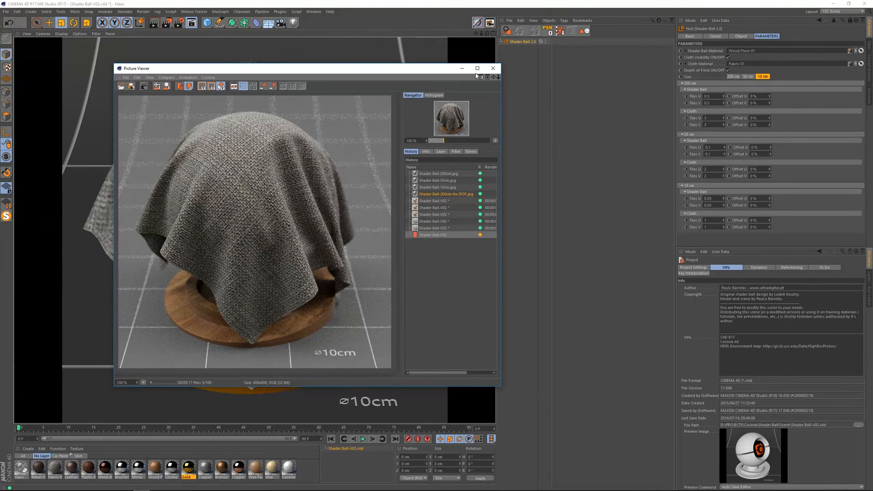
# Close the Picture Viewer, returning to the viewport with the 10 cm cloth-draped shader ball
pyautogui.click(492, 69)
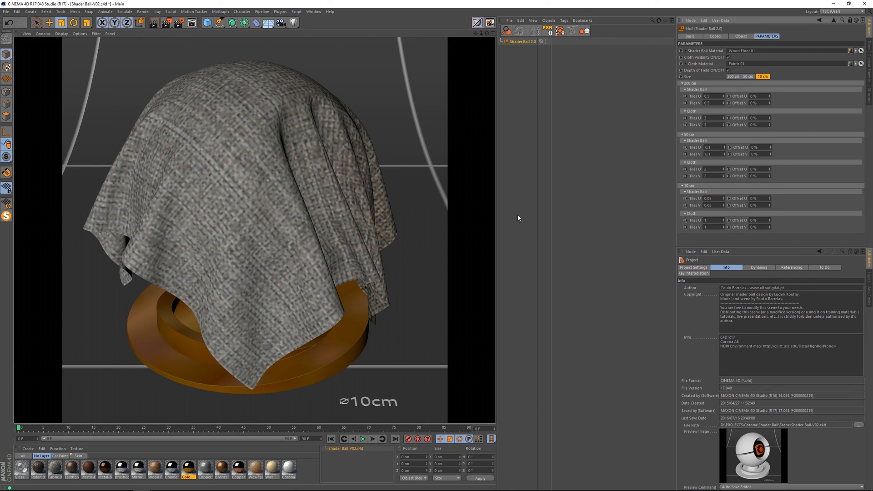
pyautogui.moveTo(710, 212)
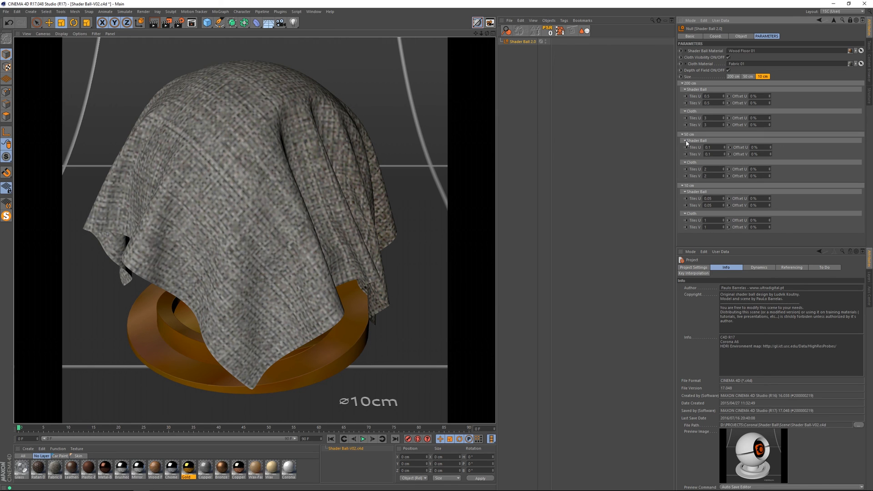
pyautogui.moveTo(652, 150)
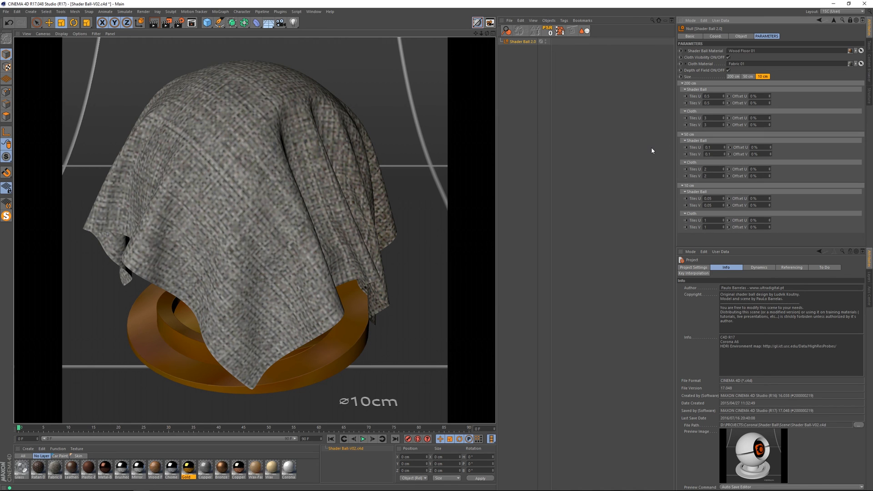